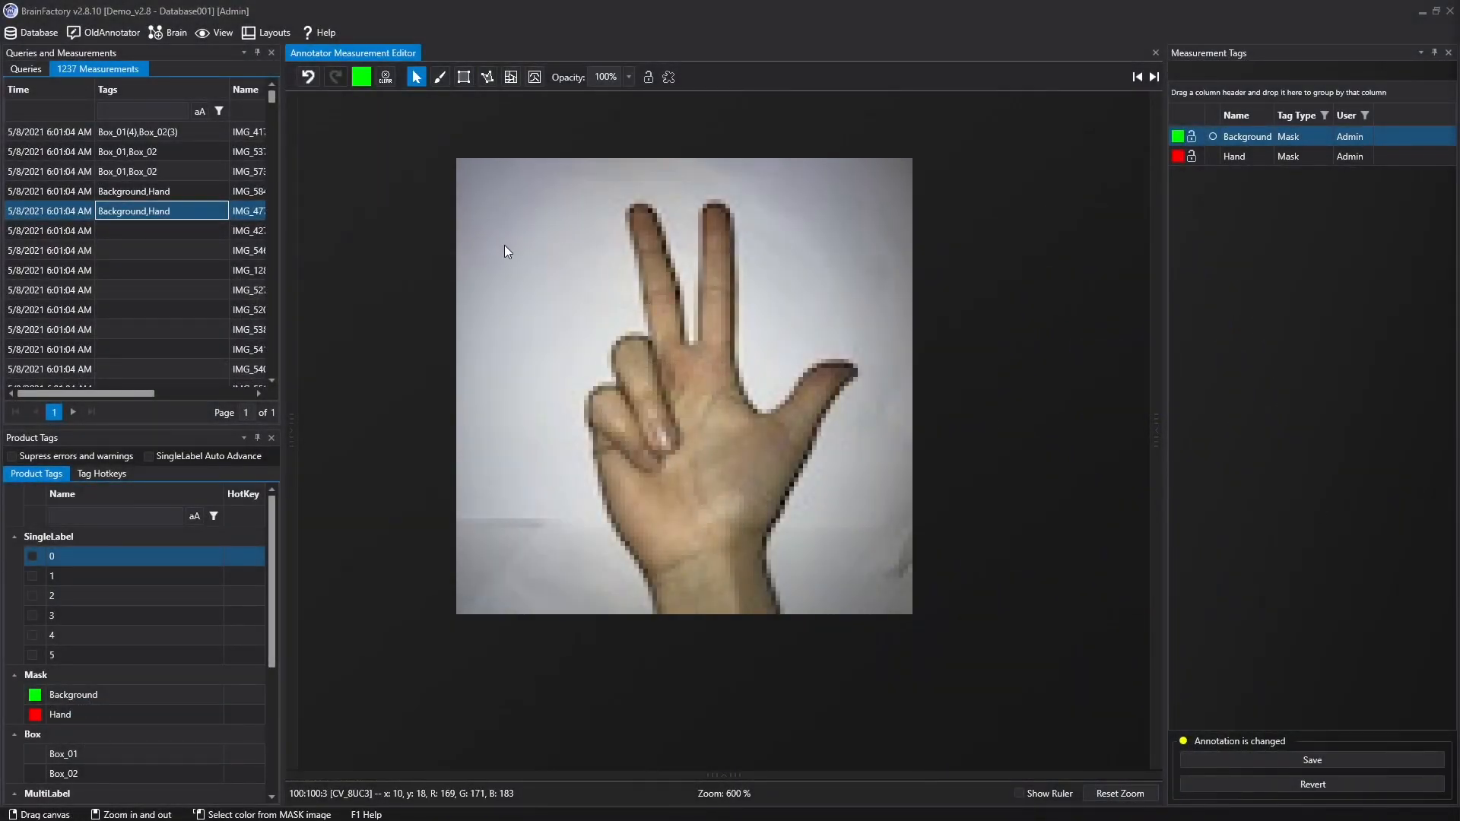
Draw a mask rectangle with the Rectangle tool and resize it to cover the palm and lower fingers
click(464, 78)
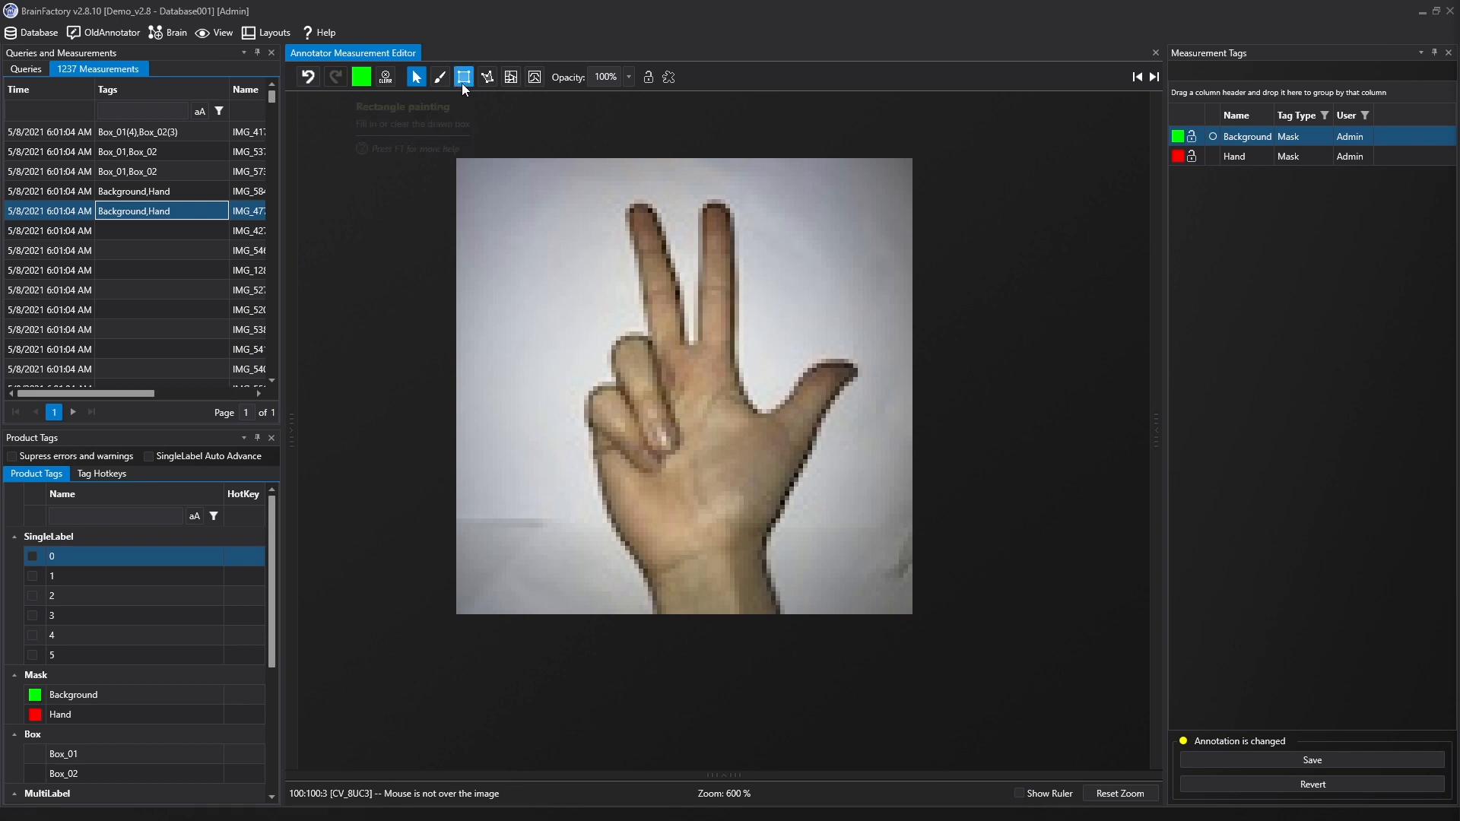
drag(543, 195, 870, 417)
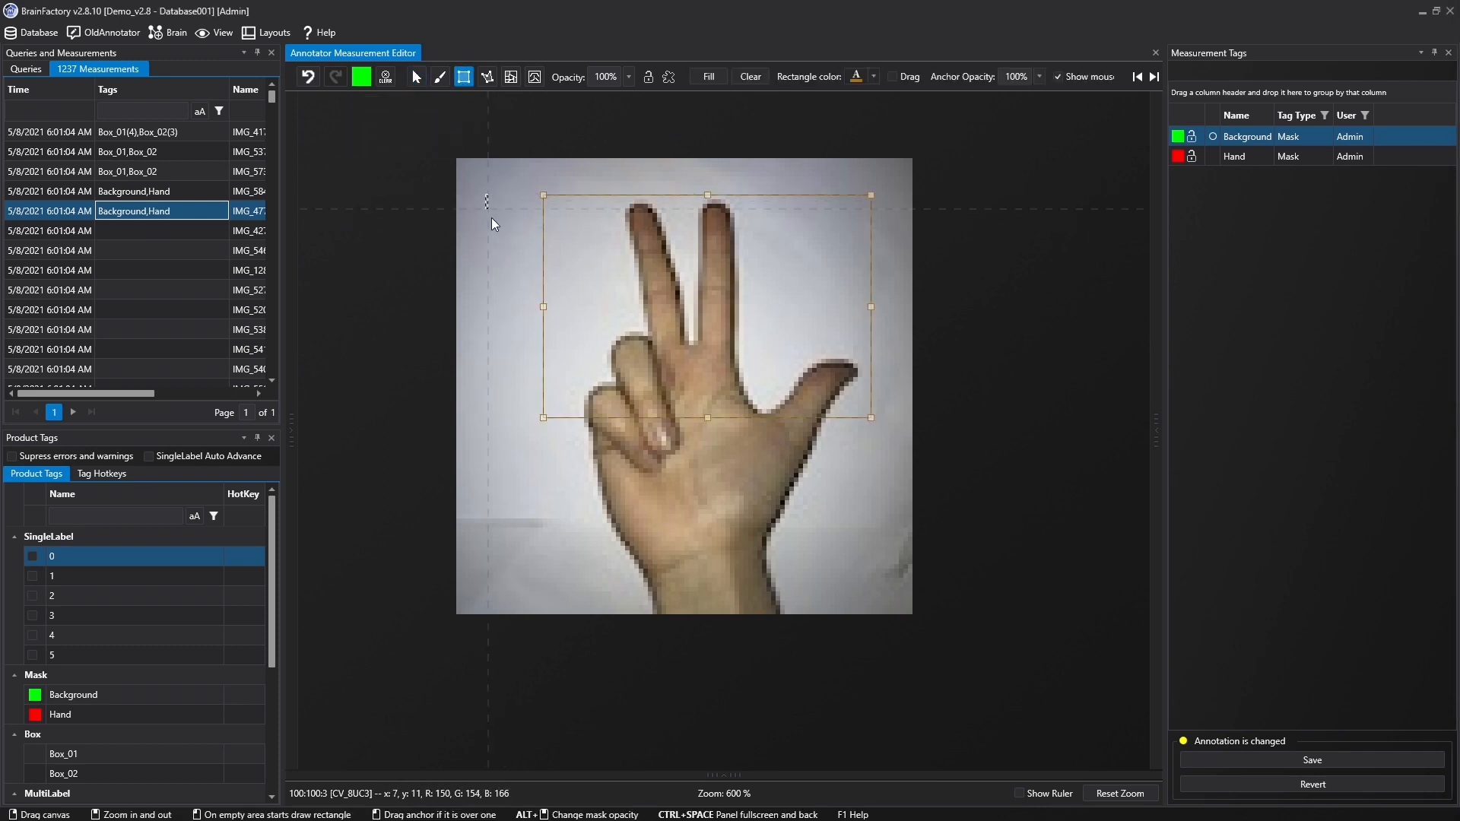
drag(707, 304, 648, 479)
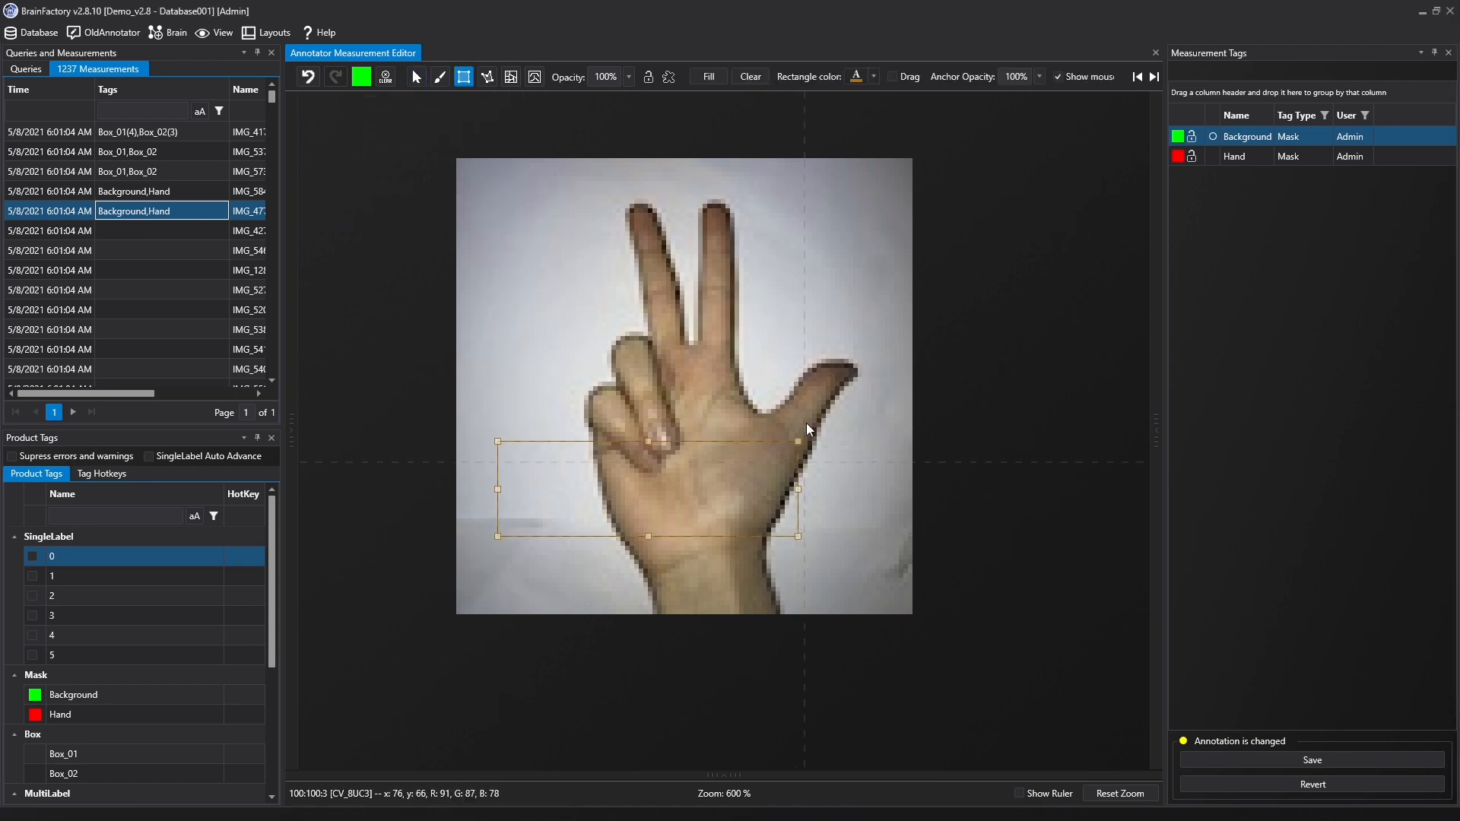
drag(799, 536, 877, 575)
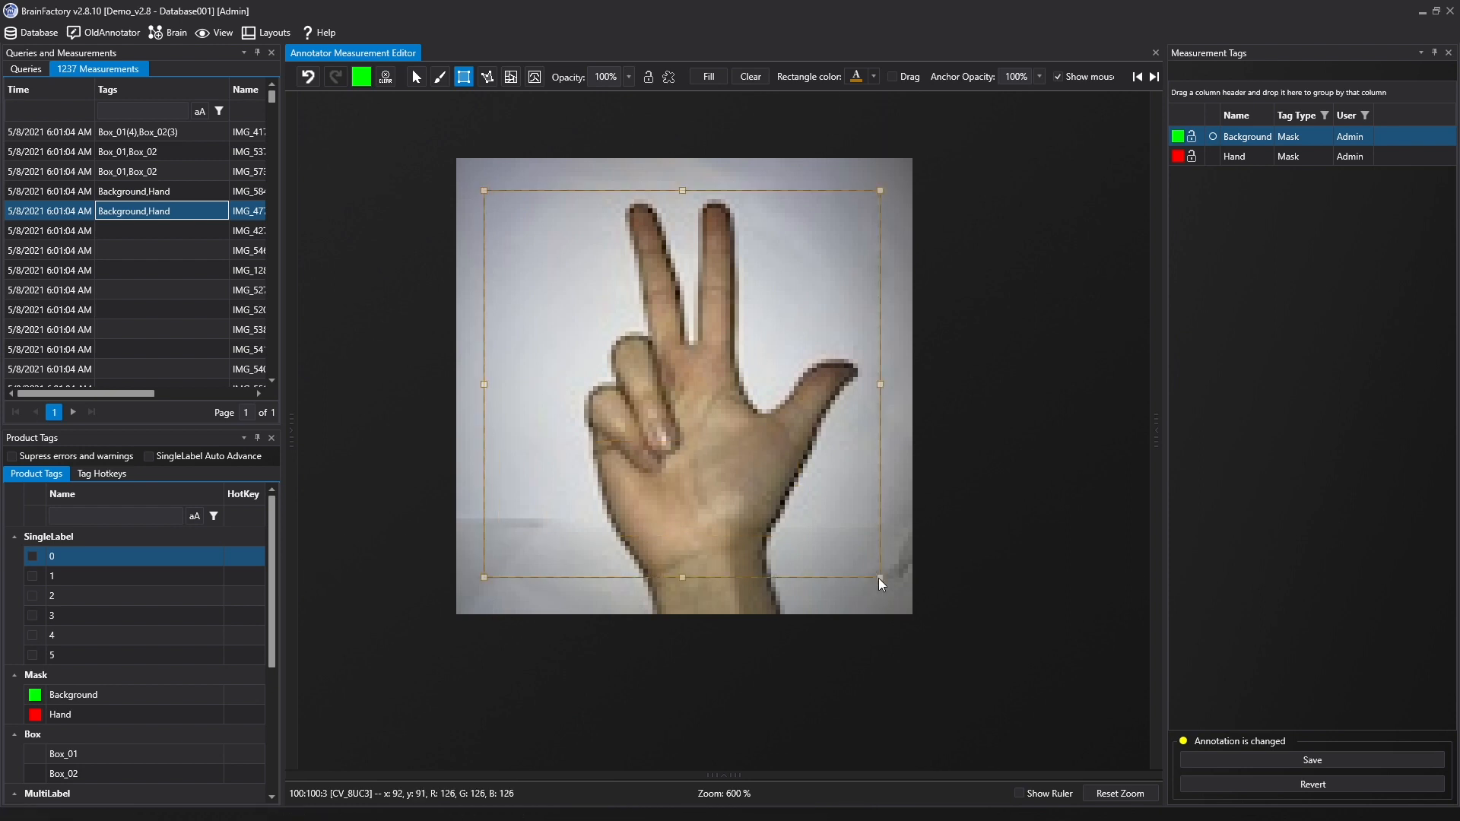
mouse_move(898, 263)
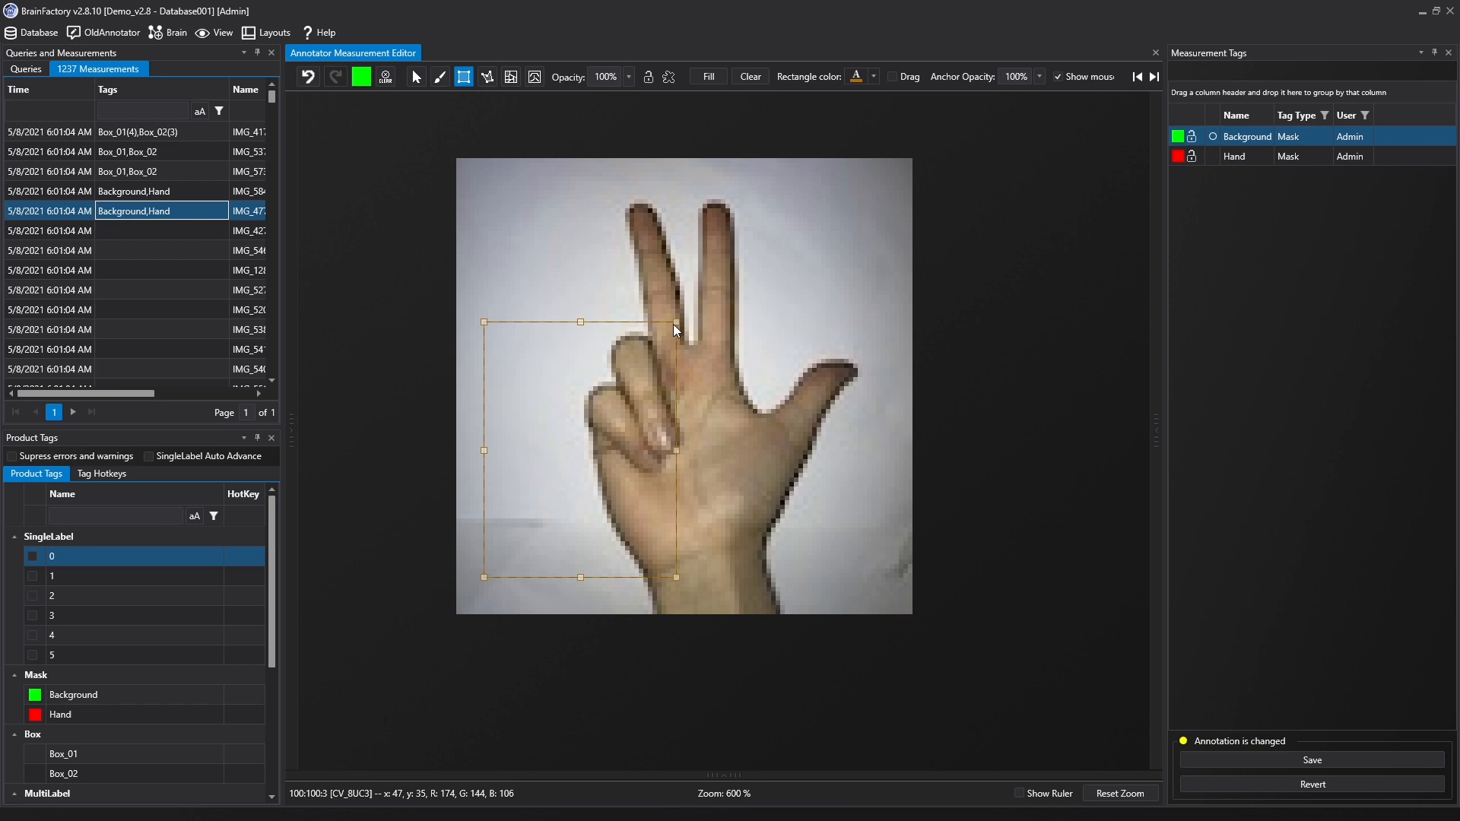
drag(674, 448, 812, 468)
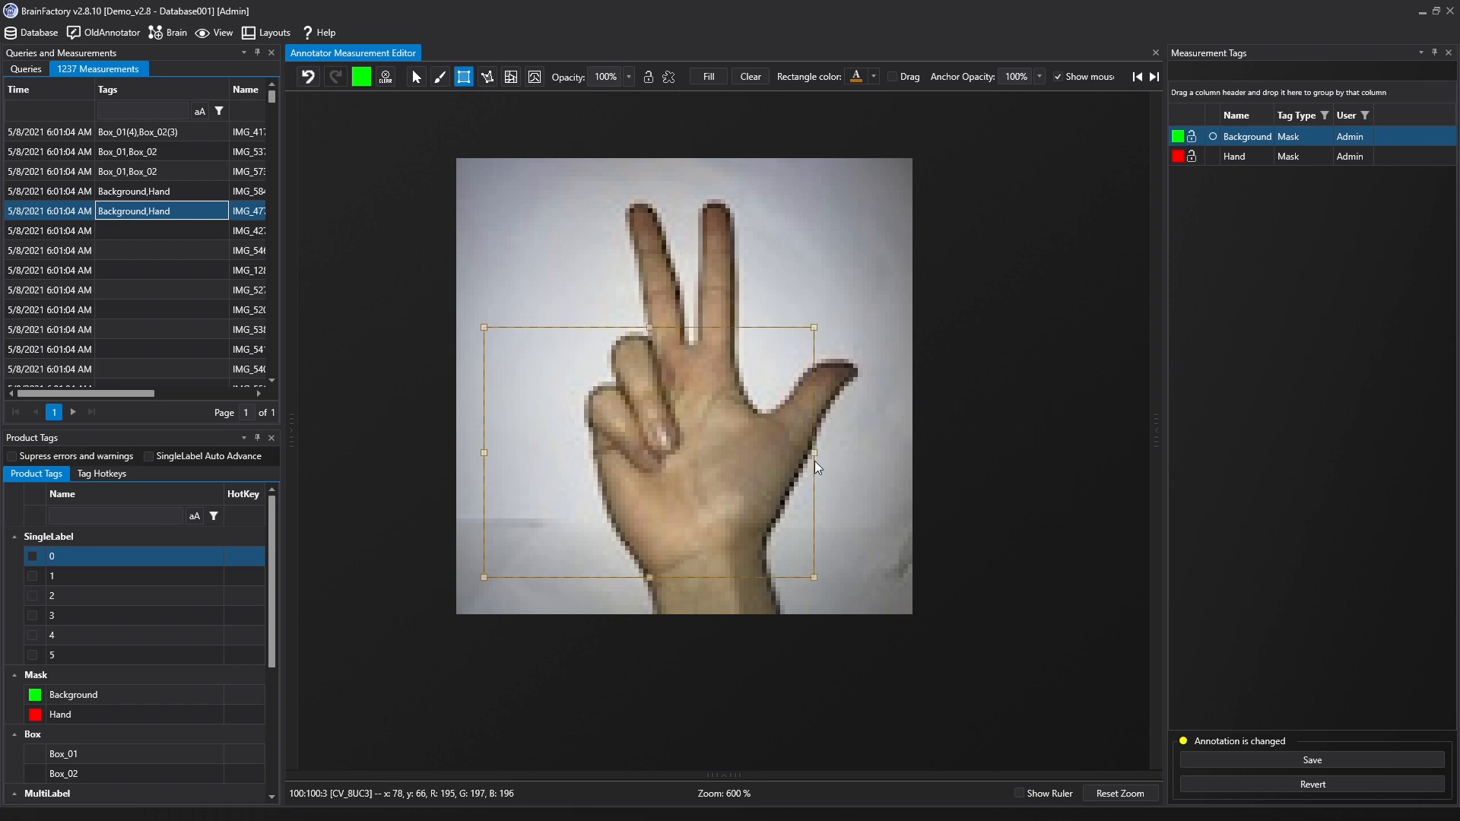
mouse_move(752, 207)
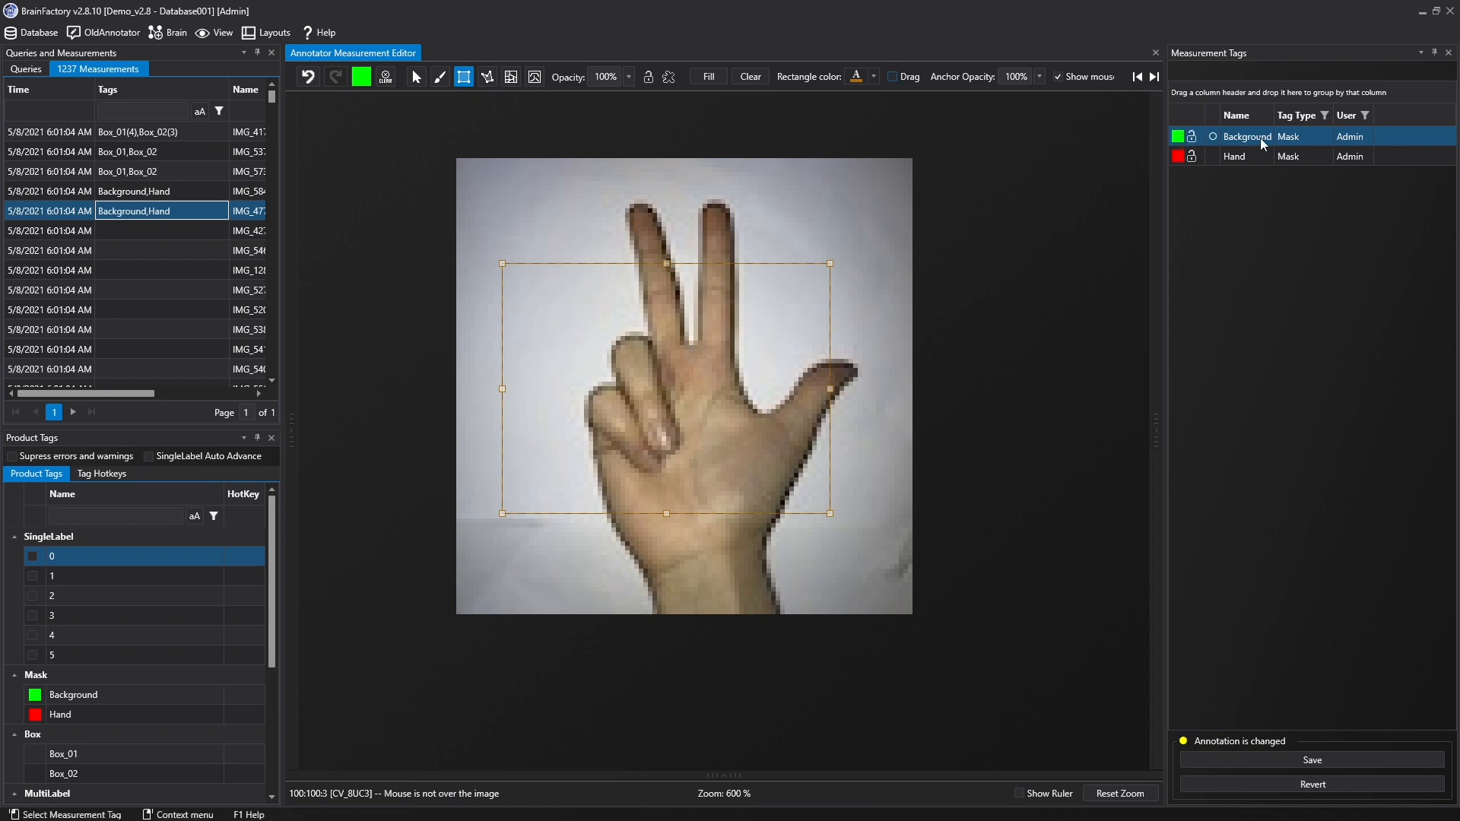
click(707, 76)
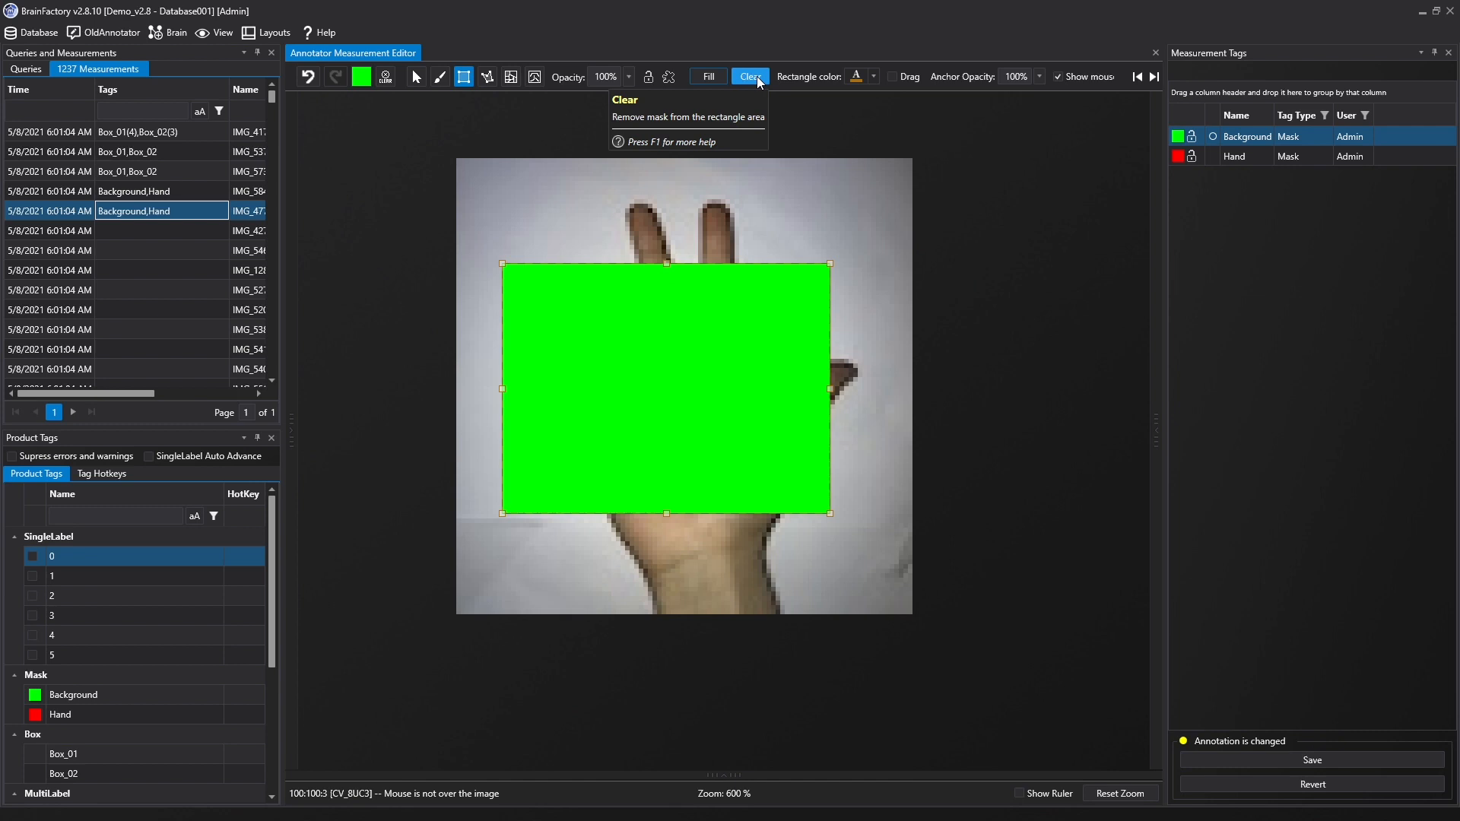
click(749, 76)
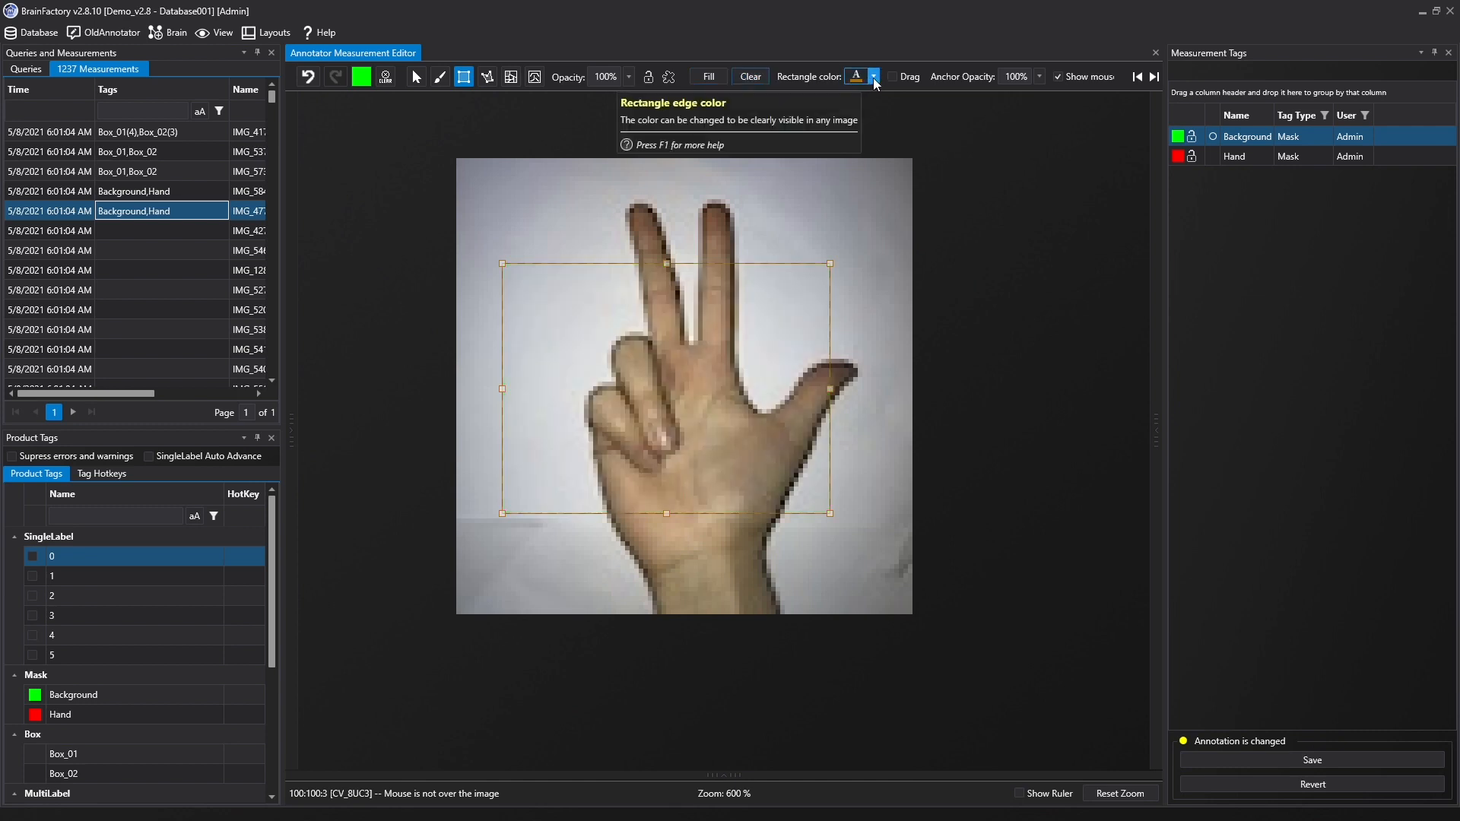
Set the rectangle edge colour to black and adjust the anchor opacity slider
click(873, 76)
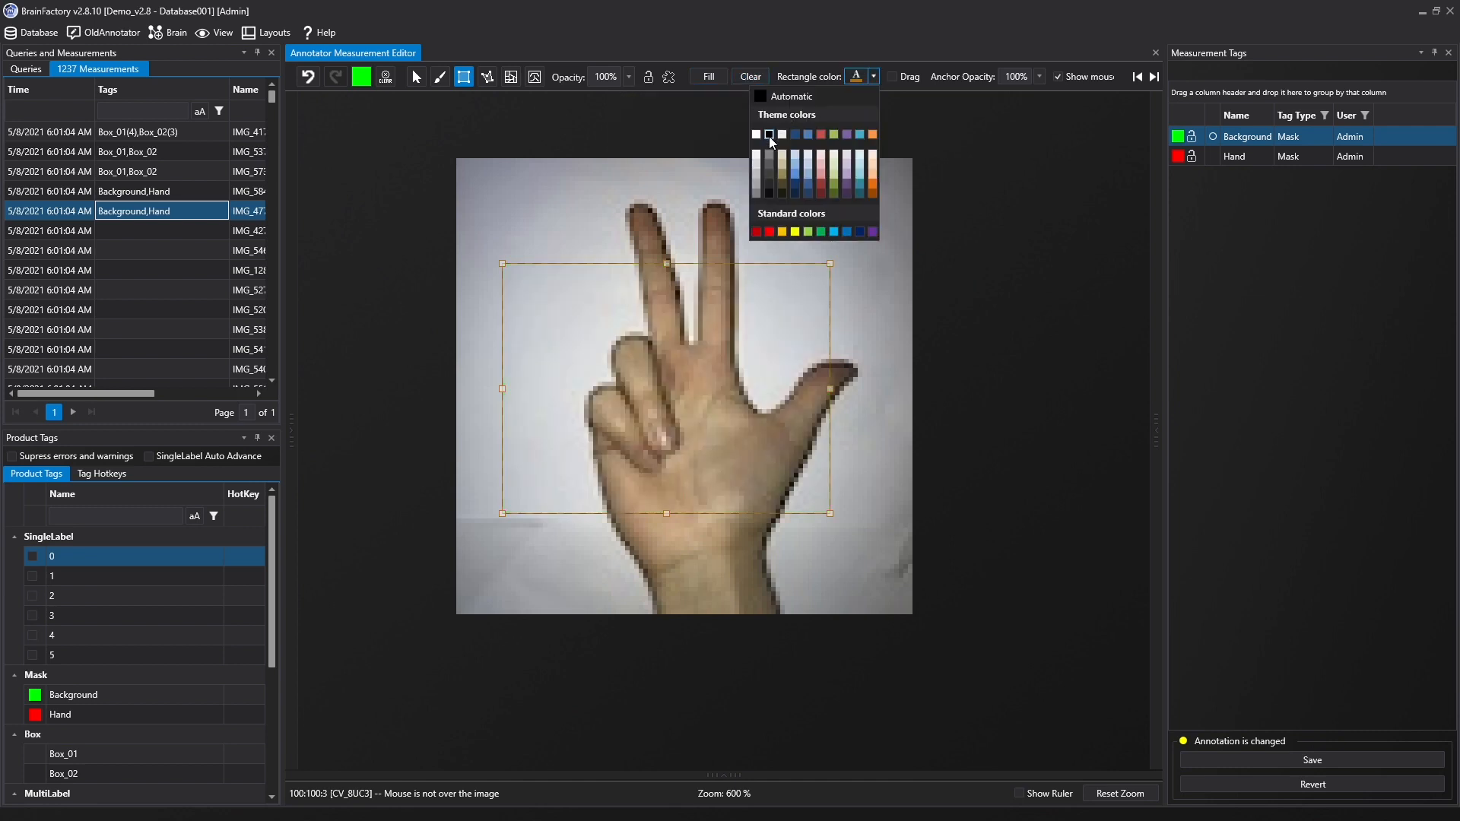
click(756, 134)
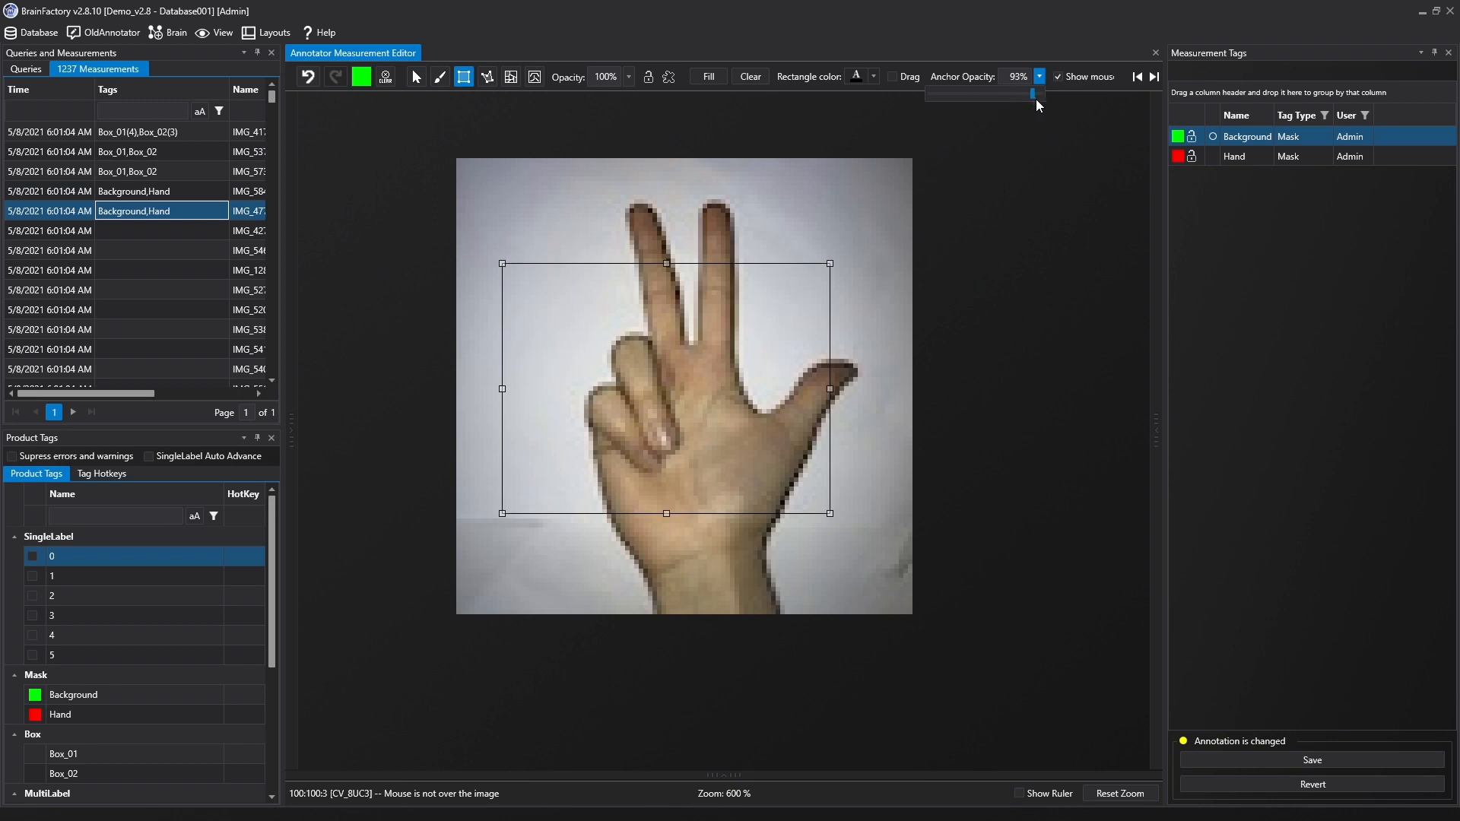
drag(1031, 94, 1040, 94)
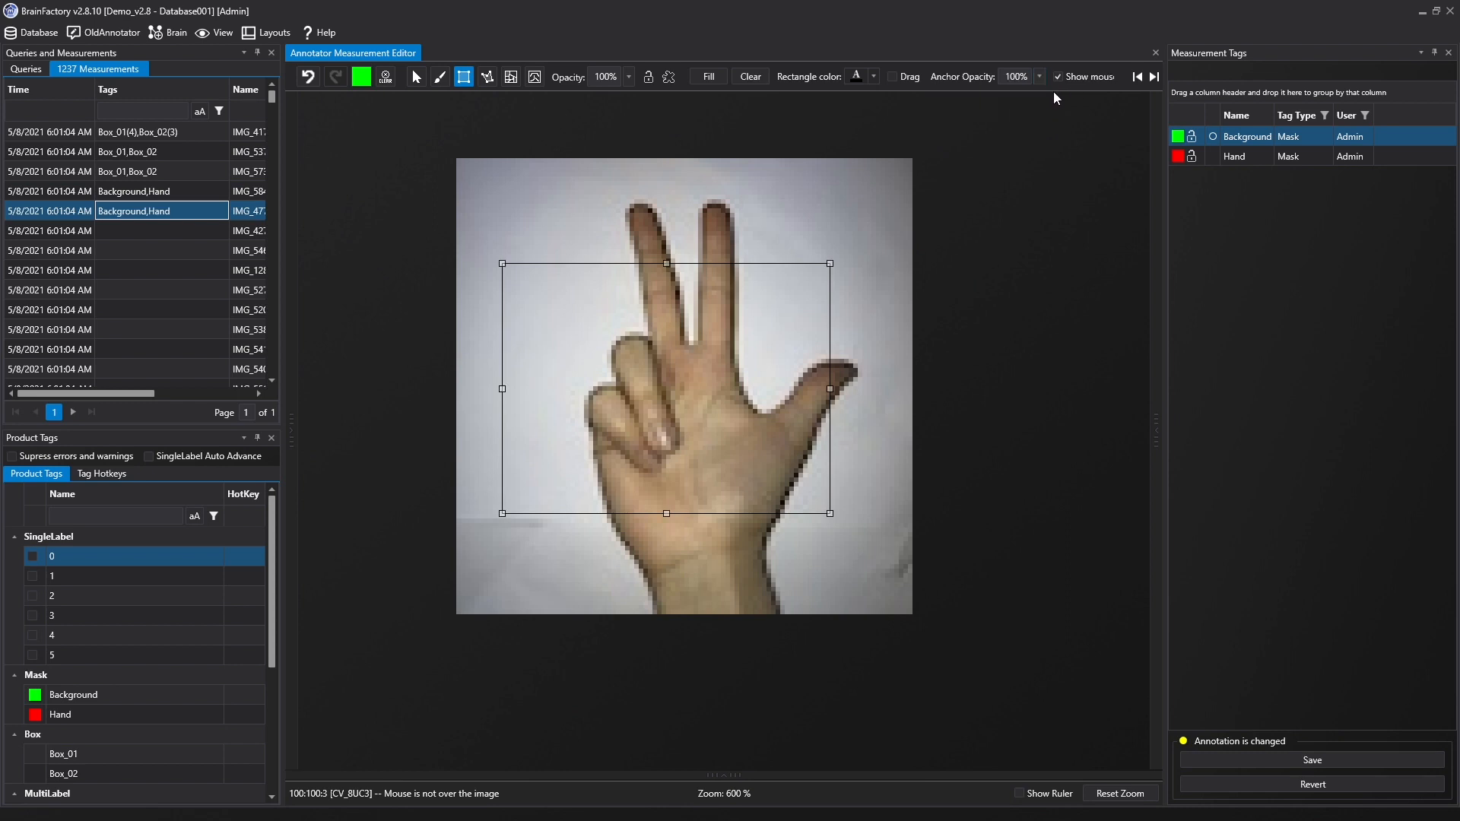